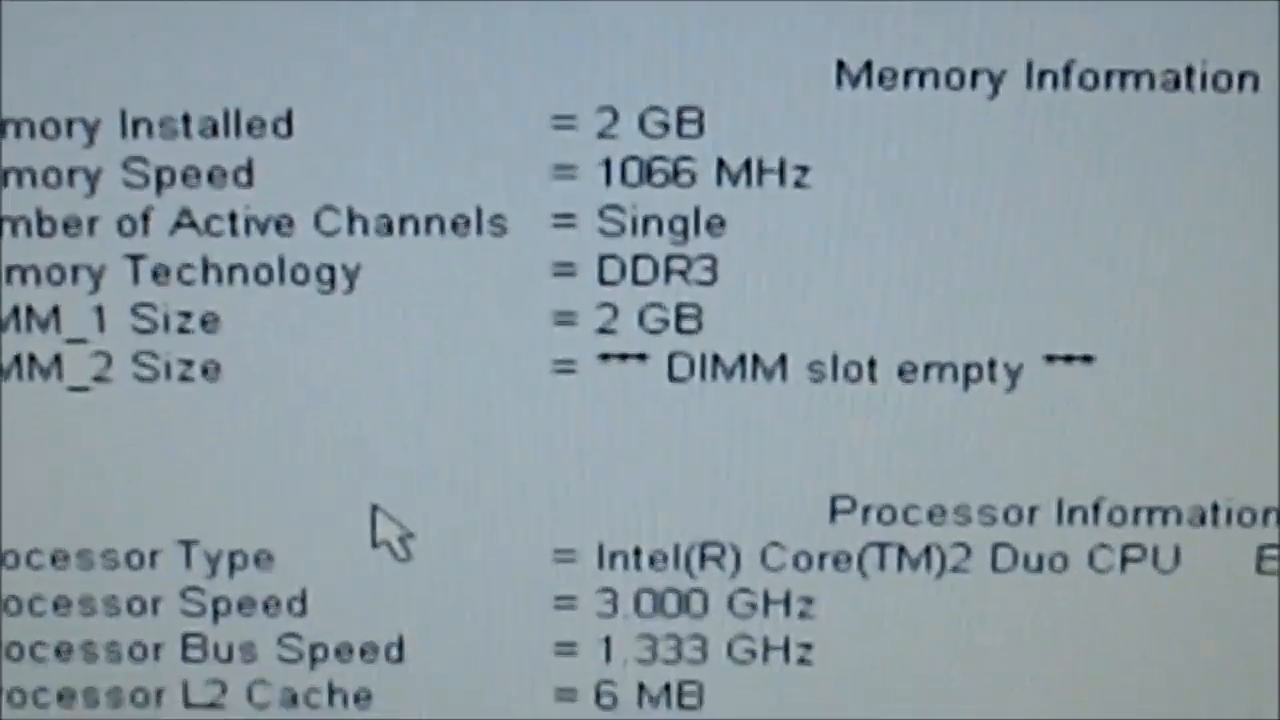
scroll("down", 3)
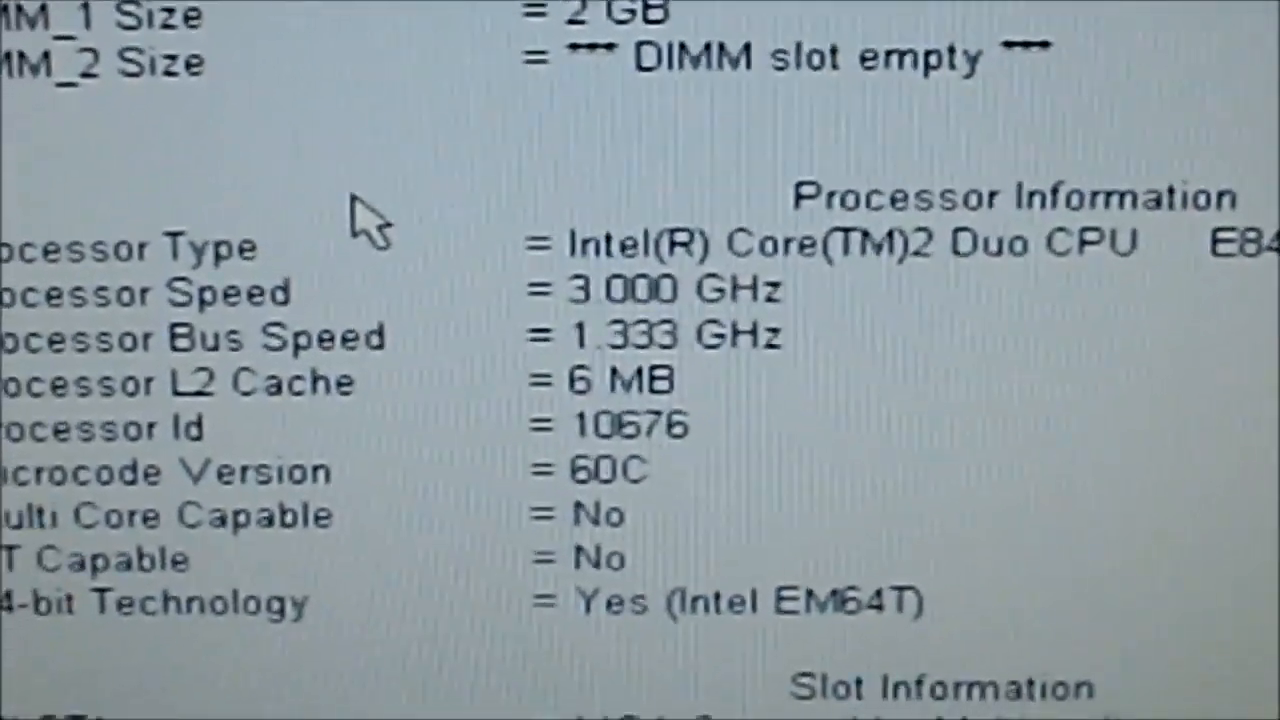
scroll("down", 3)
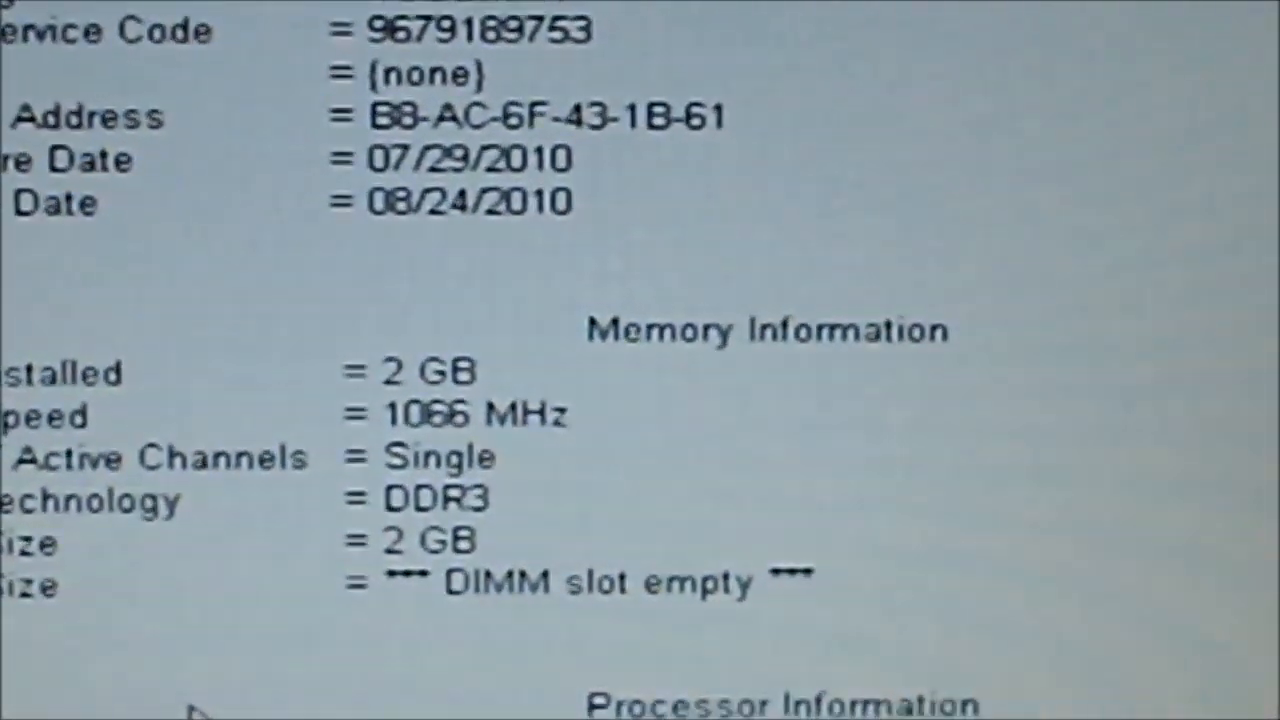
scroll("down", 3)
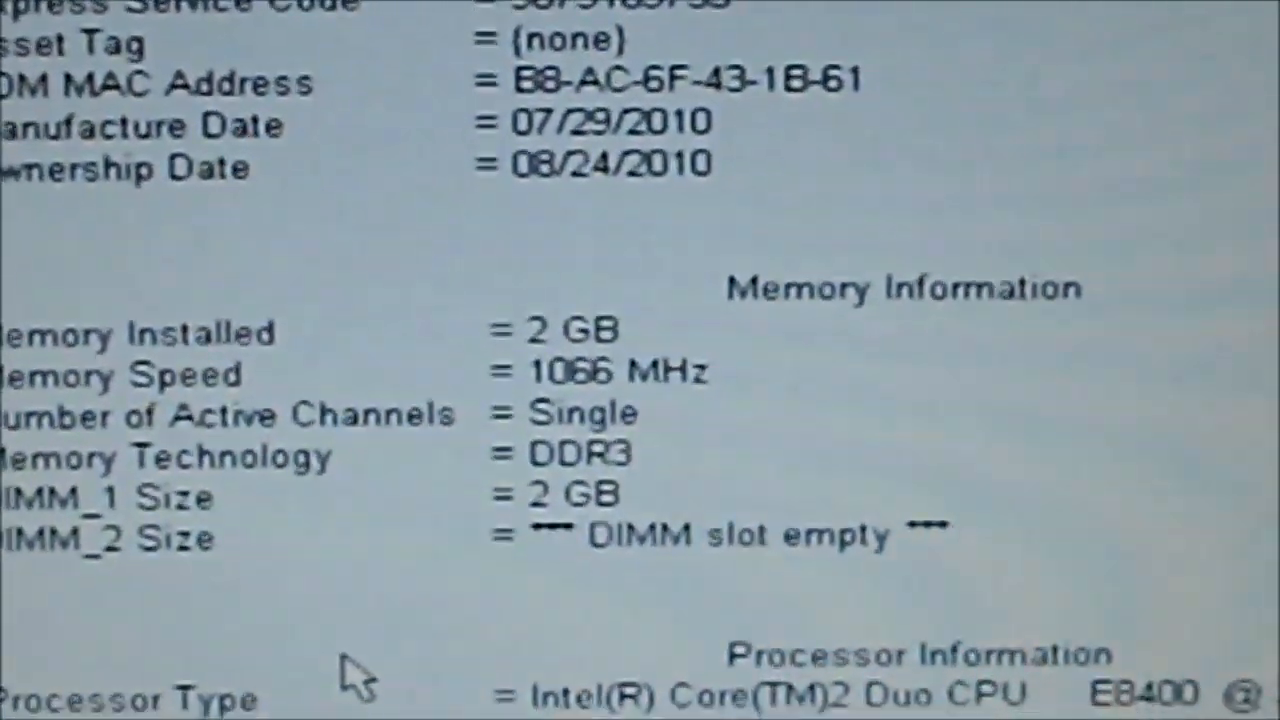
scroll("down", 3)
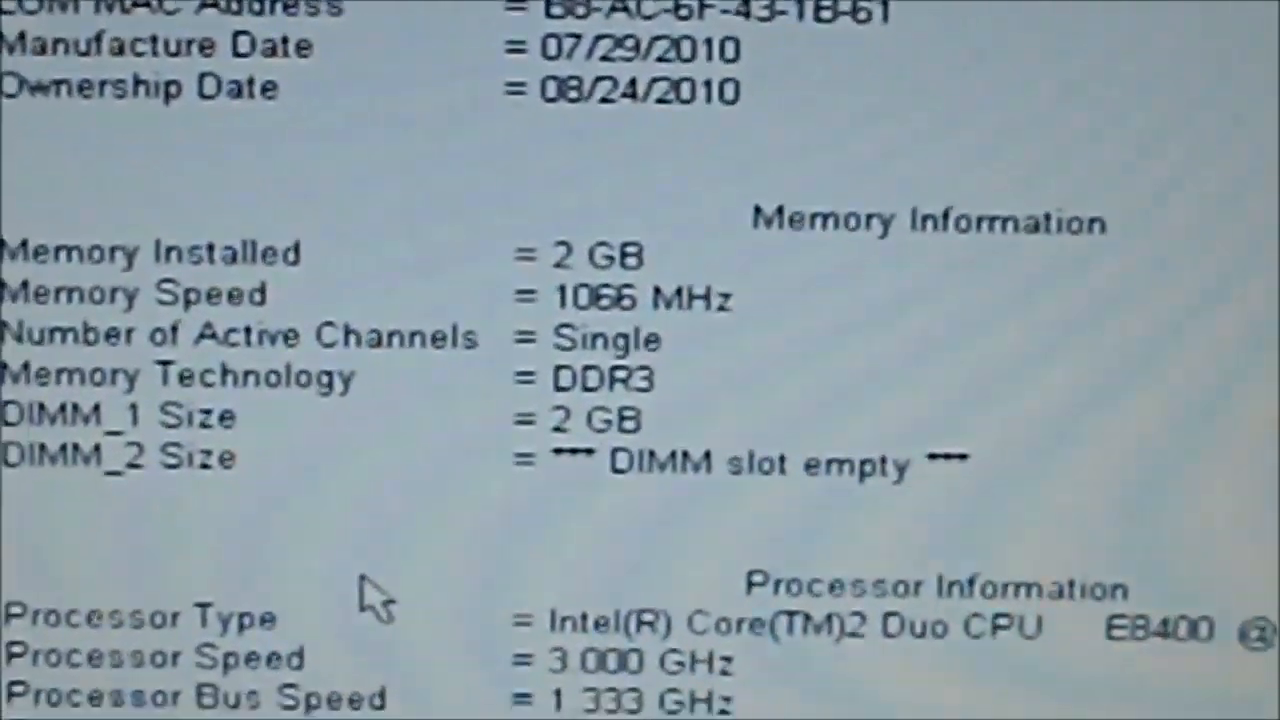
scroll("down", 3)
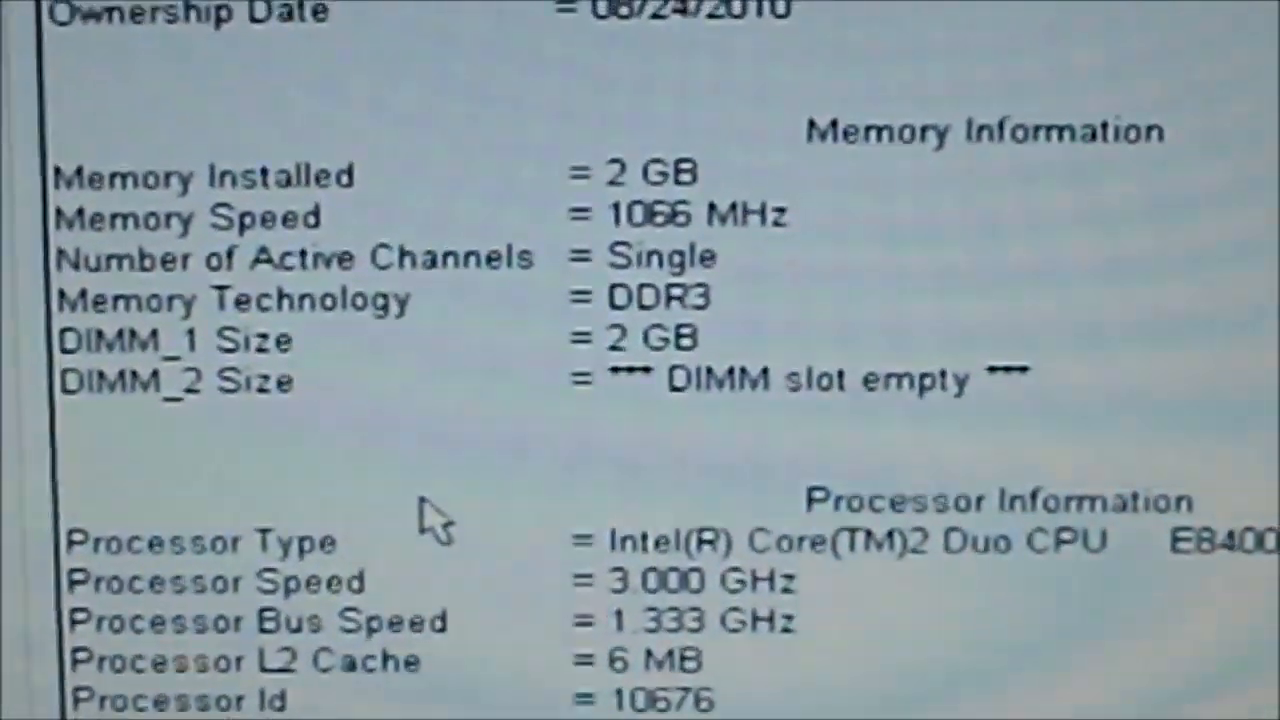
scroll("down", 3)
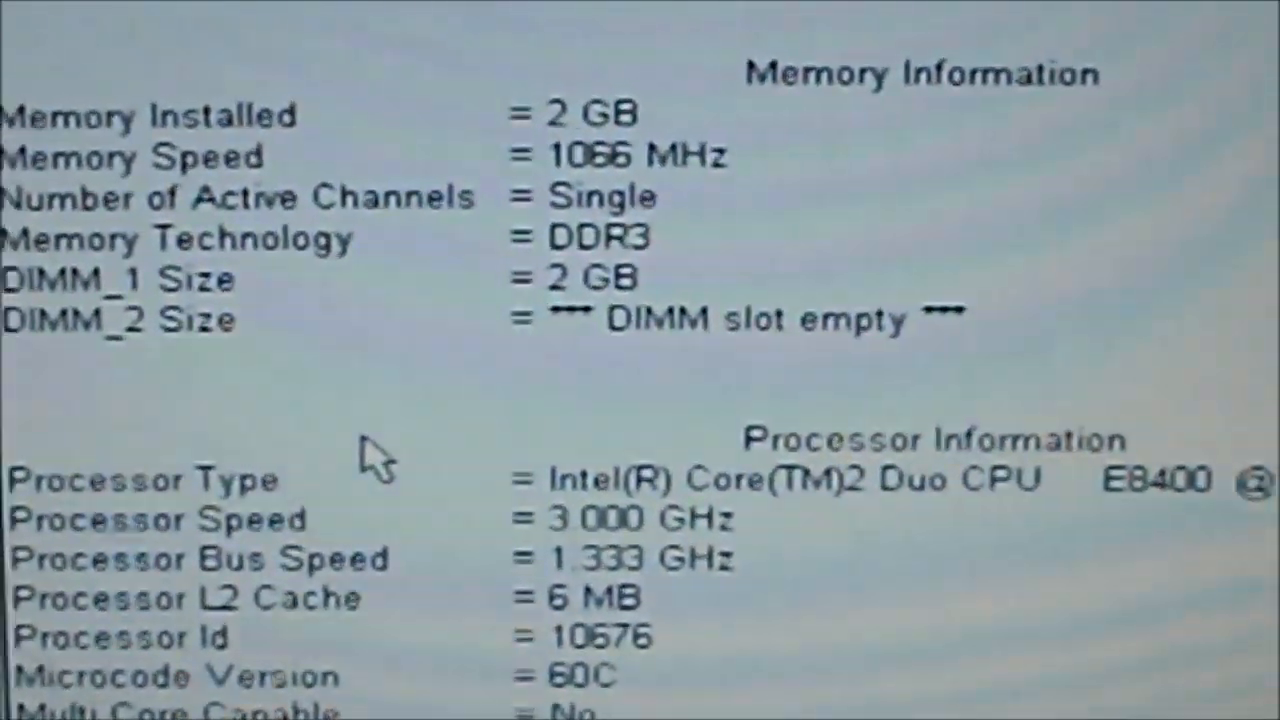
scroll("down", 3)
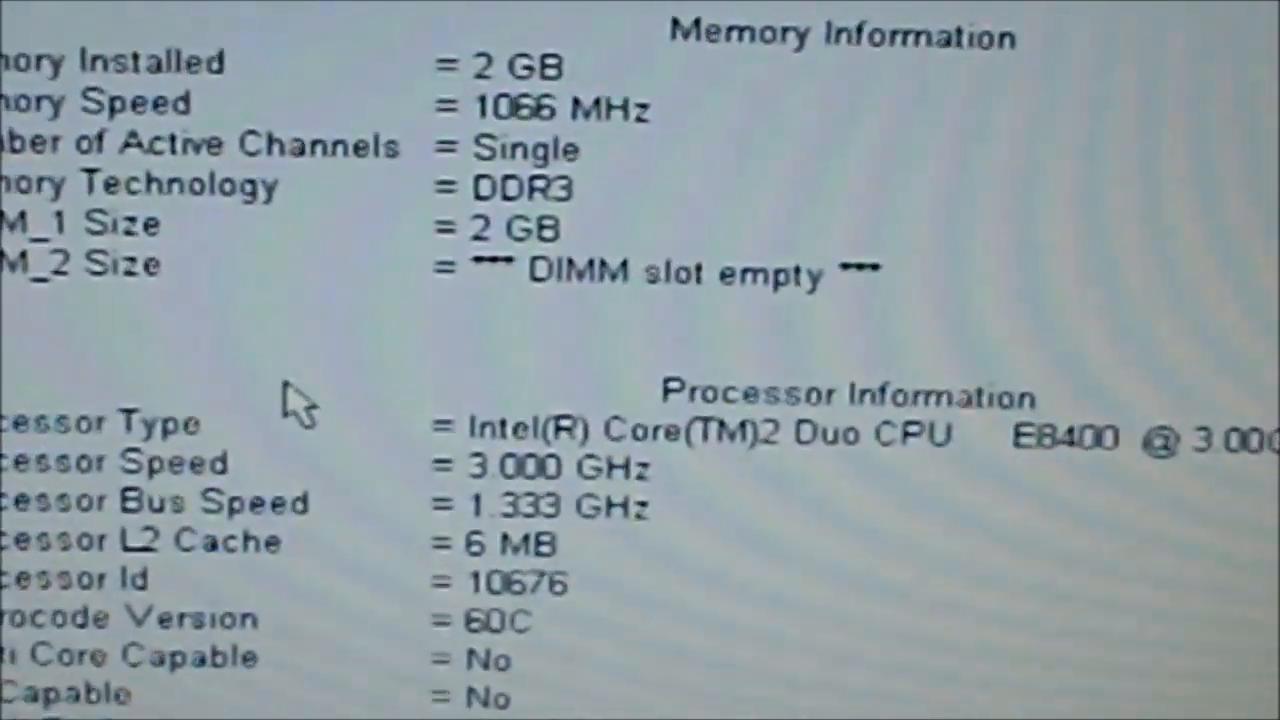
scroll("down", 3)
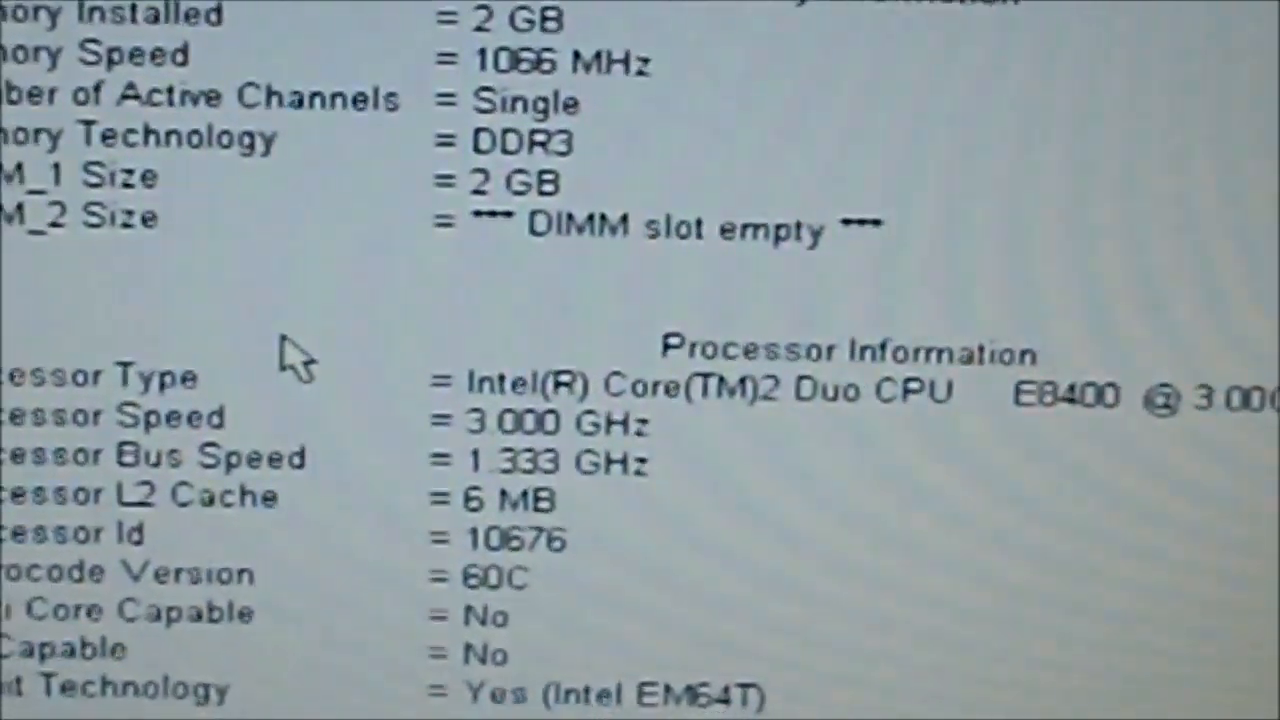